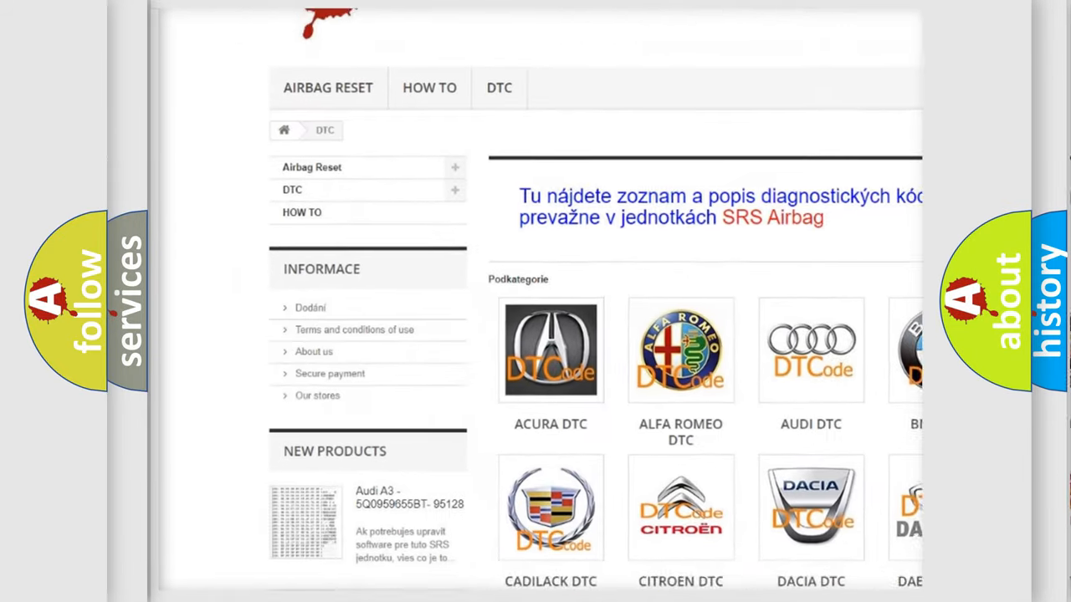
pyautogui.scroll(-3)
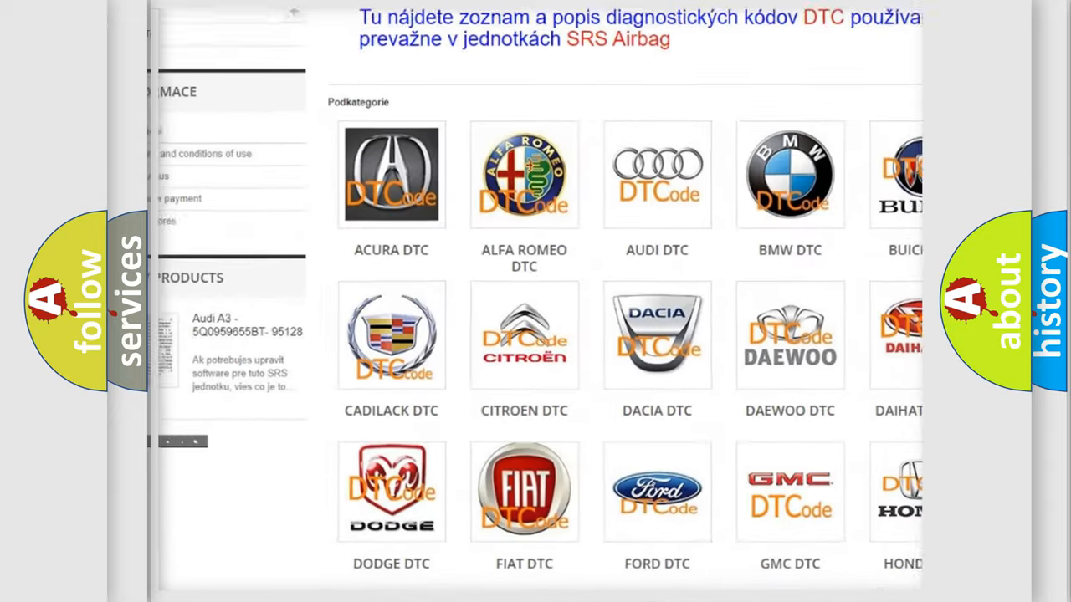
pyautogui.scroll(-3)
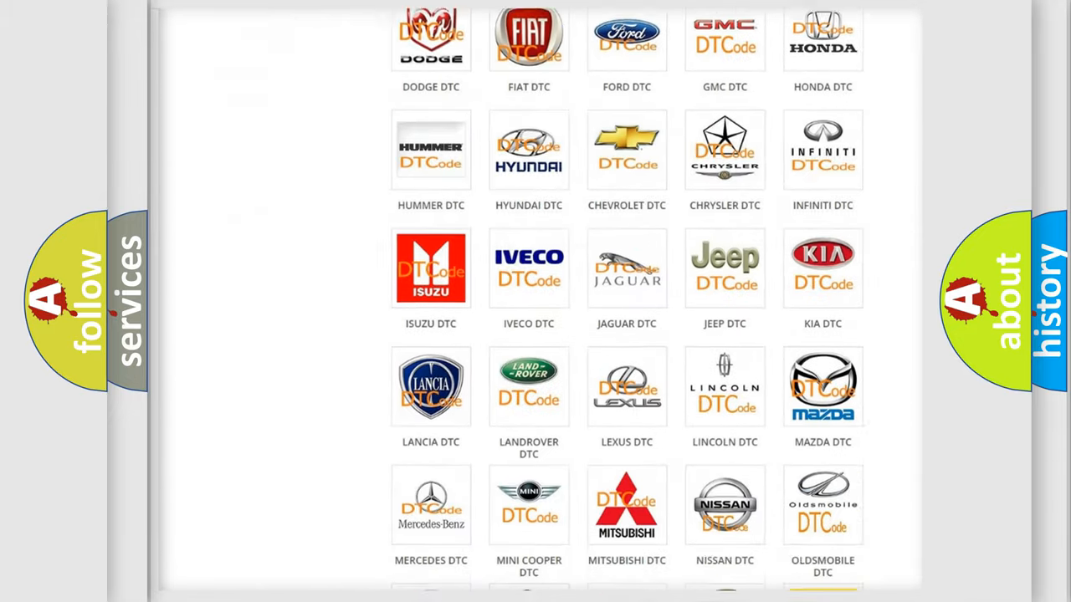
pyautogui.scroll(-3)
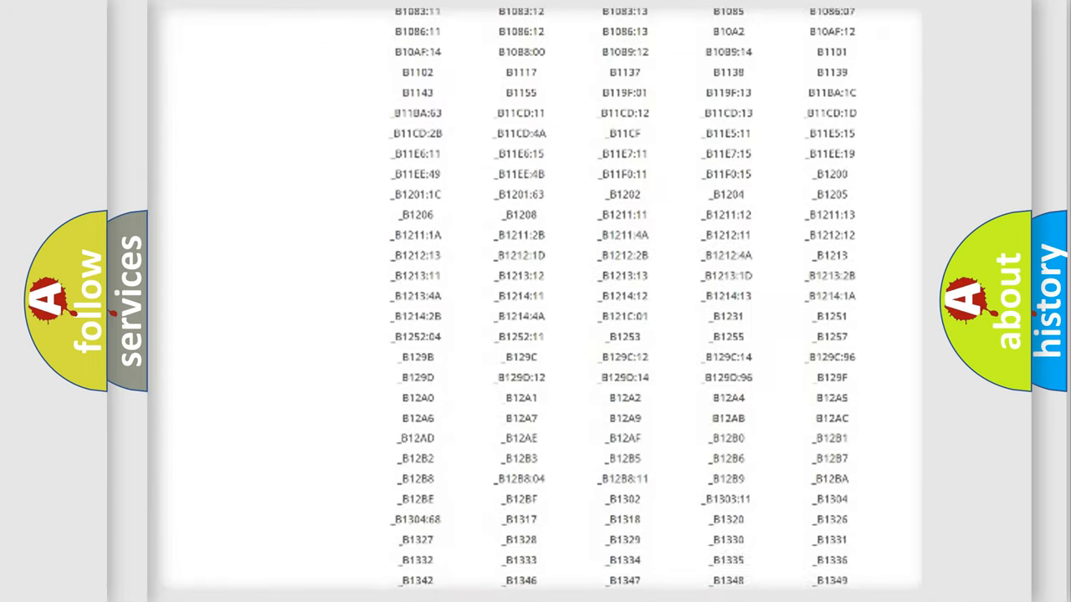
pyautogui.scroll(-3)
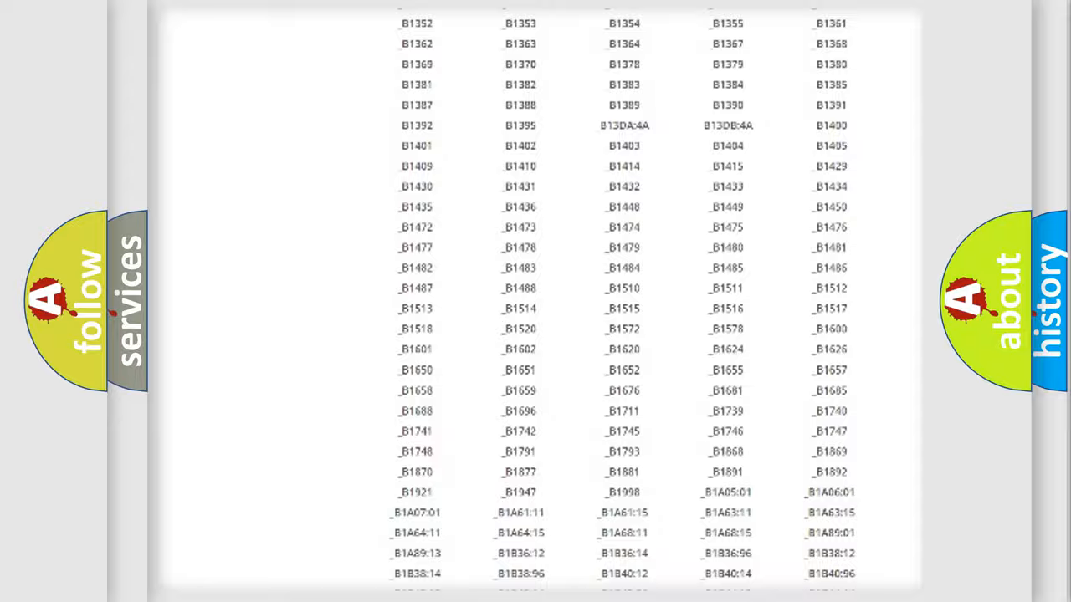
pyautogui.scroll(3)
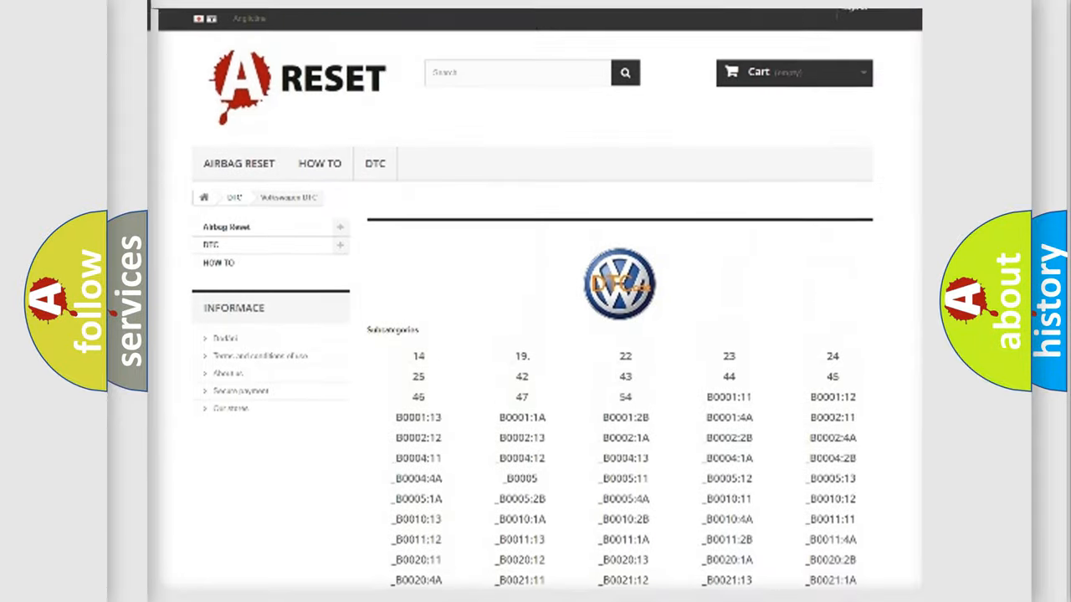